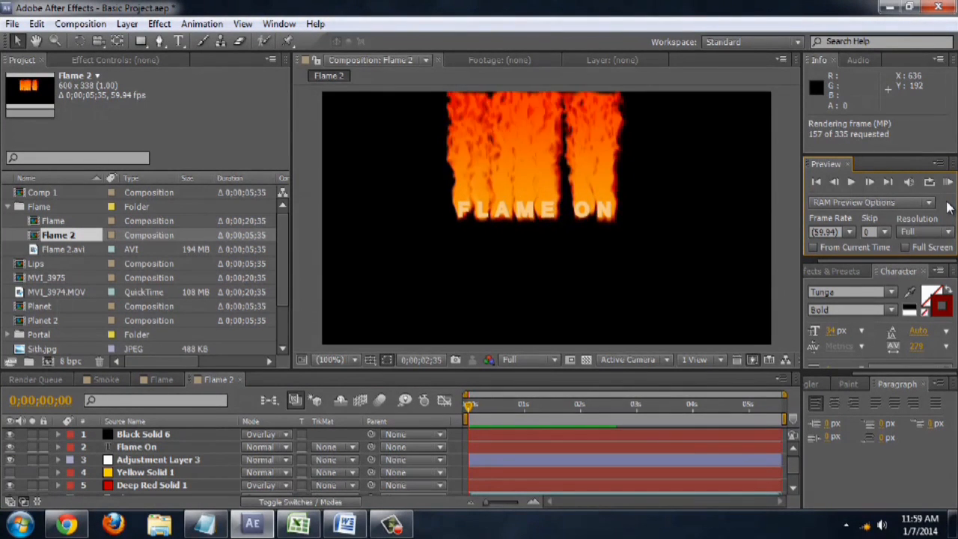
Stop the flame preview so only the glowing FLAME ON text shows at frame 0.
left_click(869, 181)
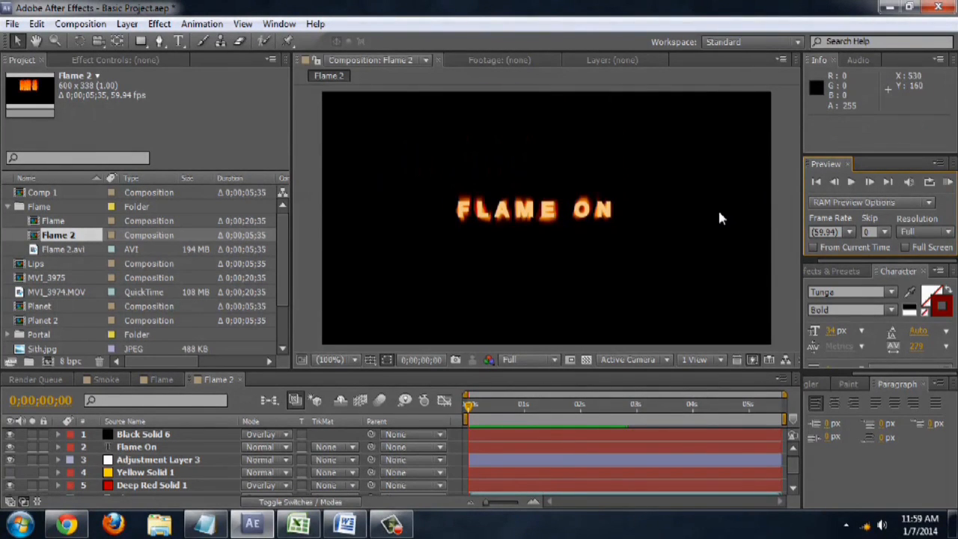
mouse_move(562, 332)
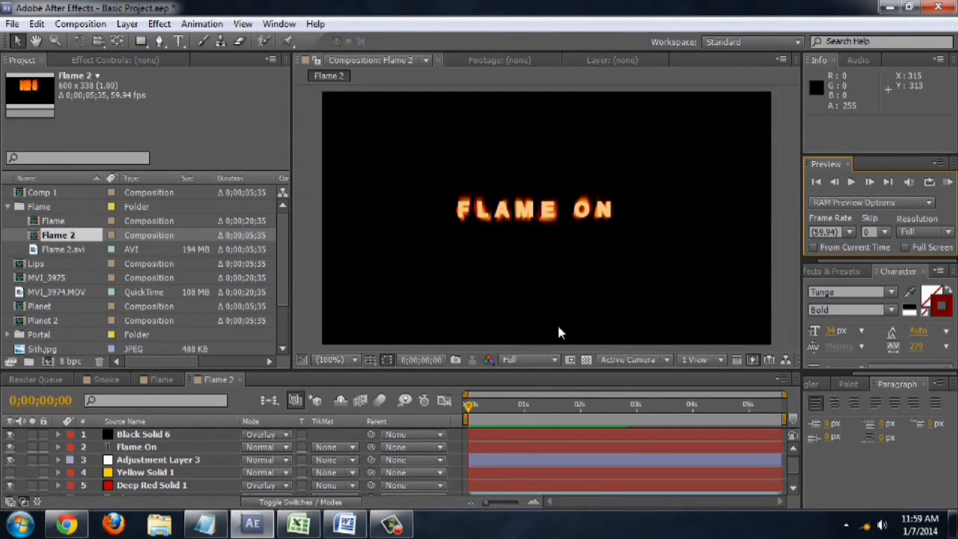
mouse_move(493, 229)
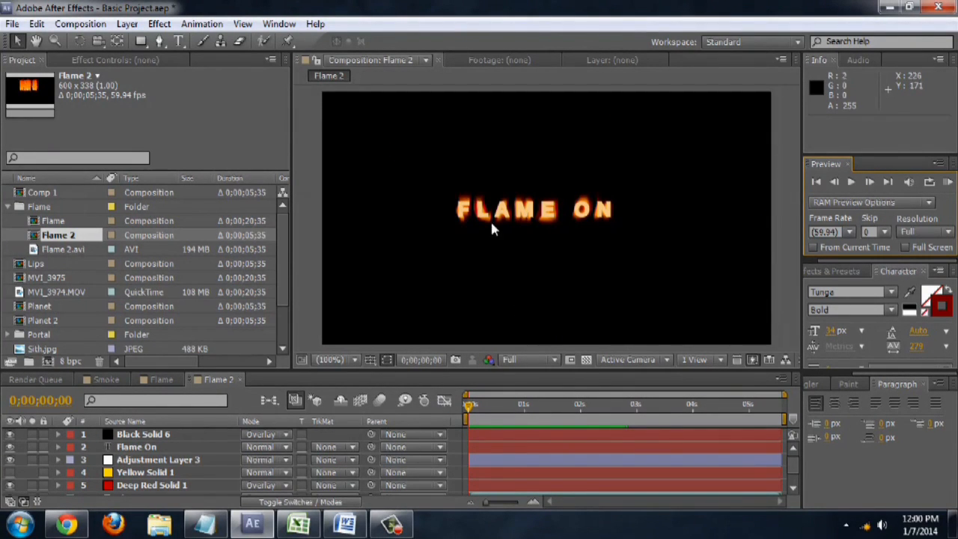
Review Black Solid 5's Particle Playground cannon, Layer Exploder and gravity 120 settings.
left_click_drag(470, 404, 496, 405)
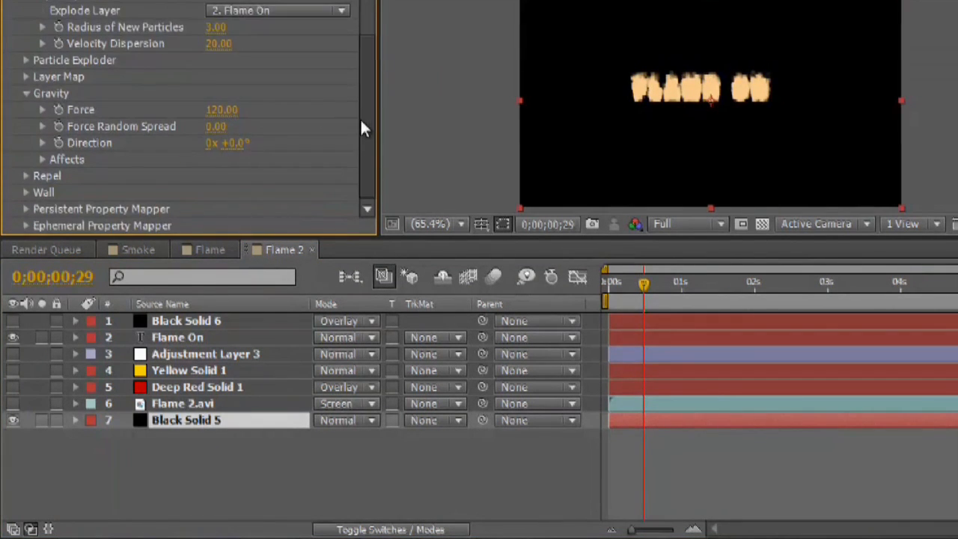
scroll("up", 3)
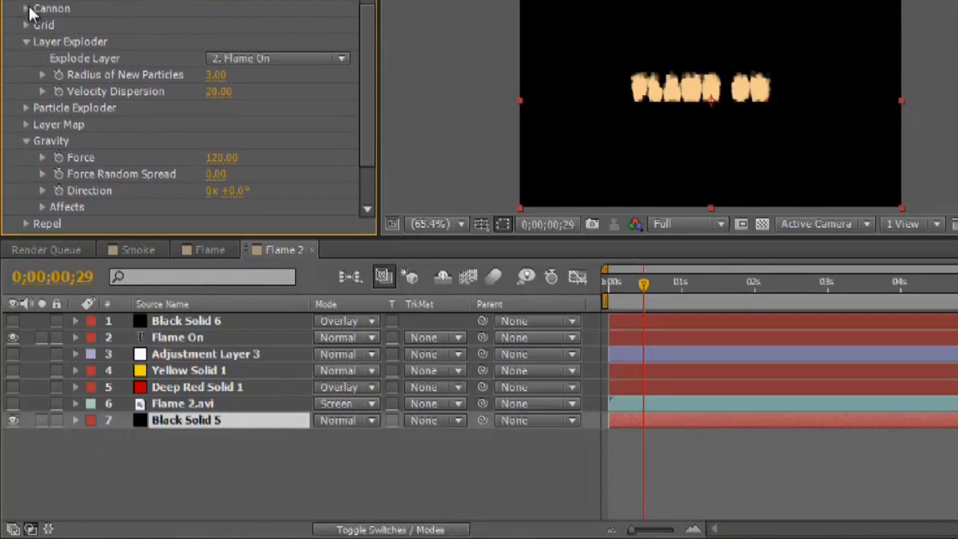
left_click(26, 9)
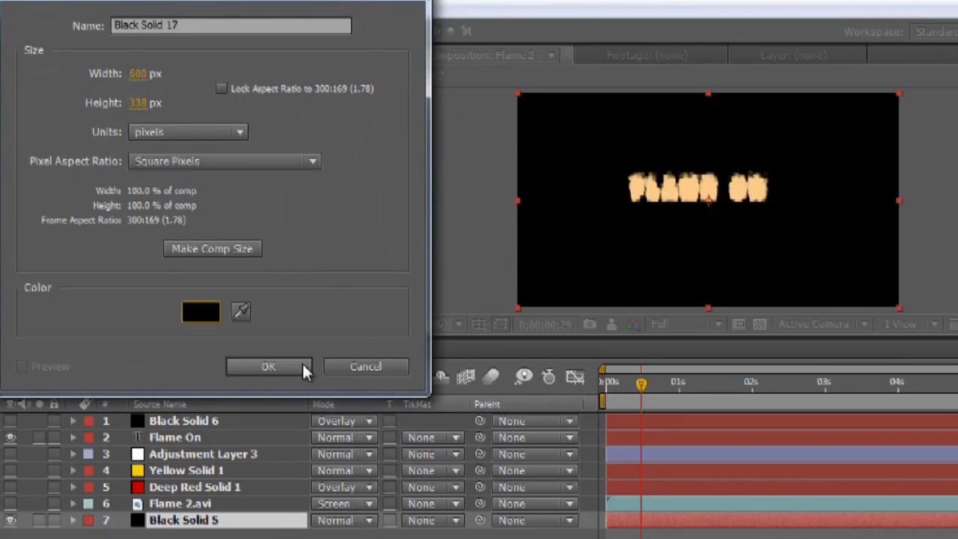
Create a new black solid, Black Solid 17, and select it below Flame 2.avi.
left_click(268, 366)
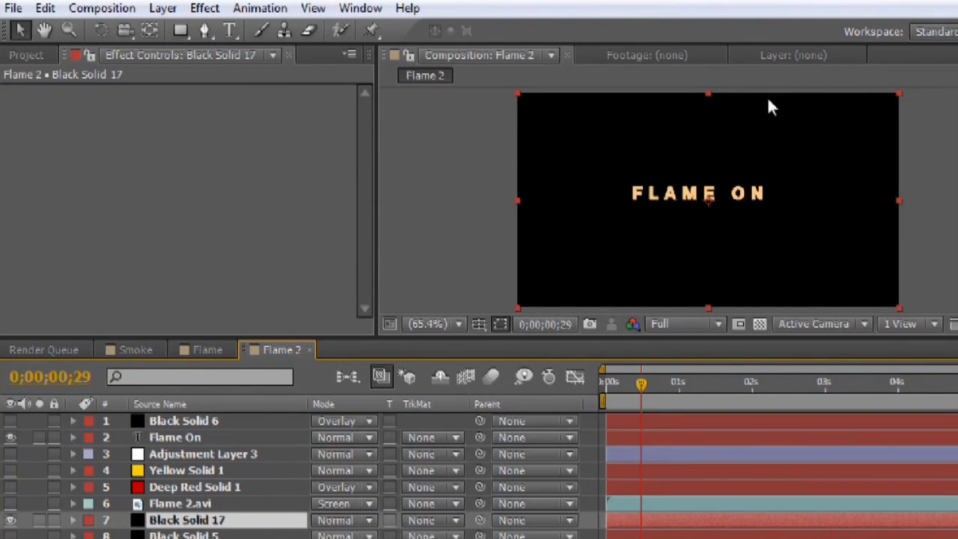
mouse_move(682, 201)
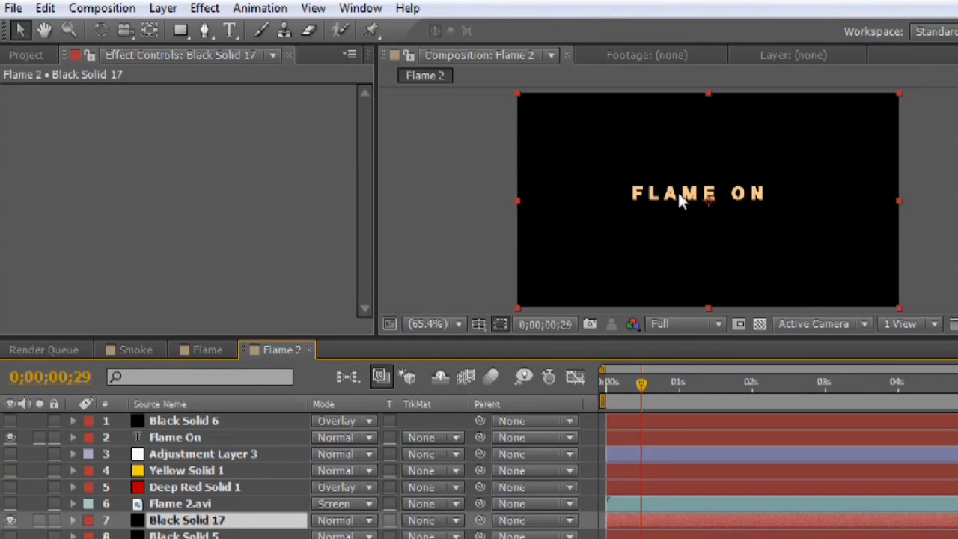
mouse_move(736, 207)
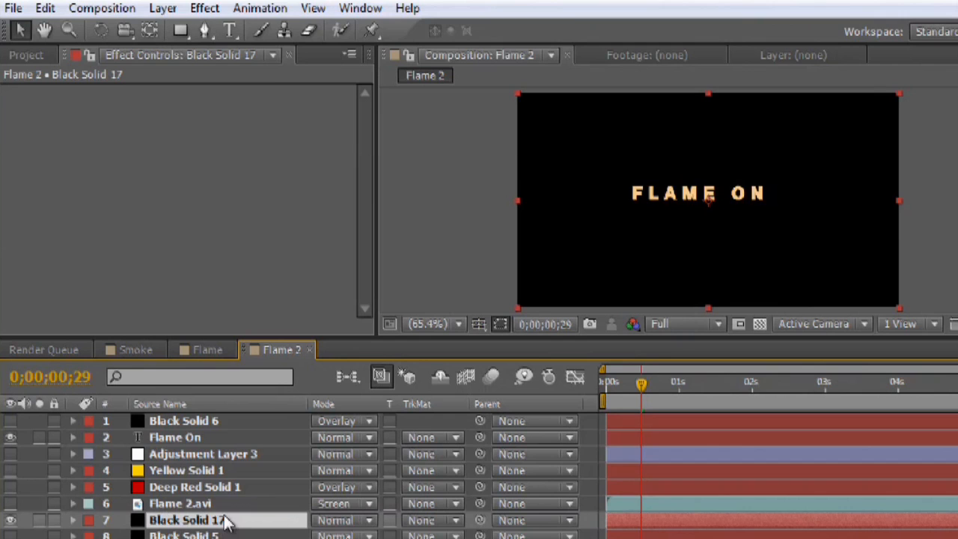
left_click(203, 9)
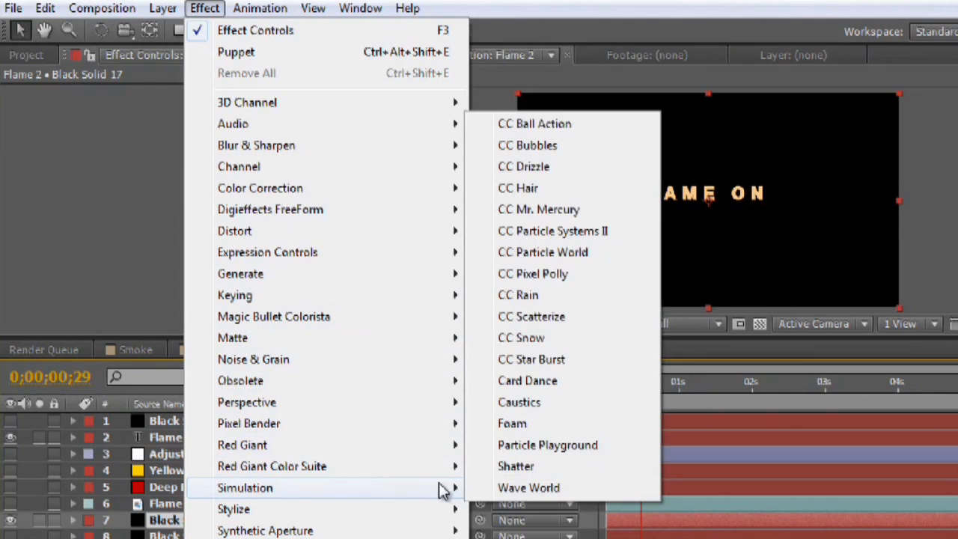
Apply Particle Playground with Cannon Particles Per Second 0 and Layer Exploder exploding Flame On.
left_click(548, 445)
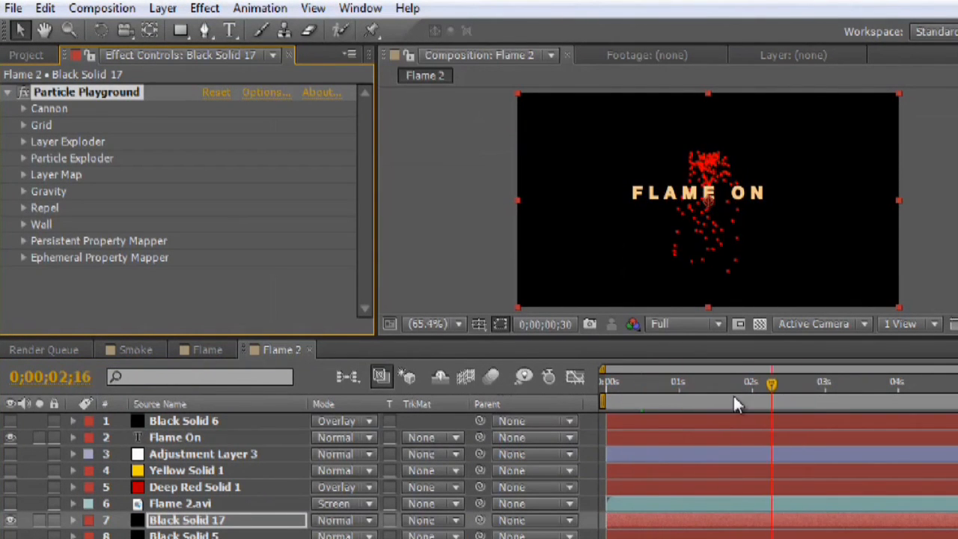
left_click(24, 108)
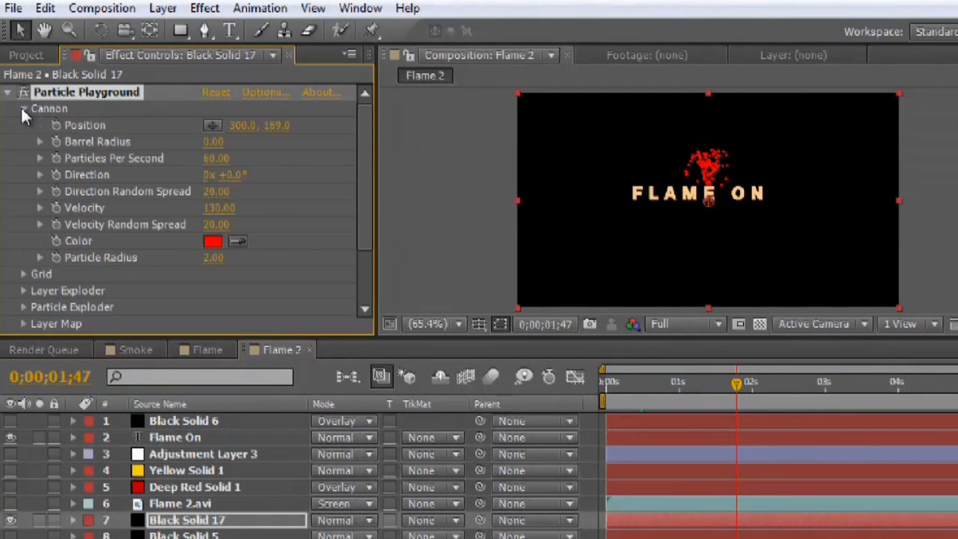
left_click(24, 108)
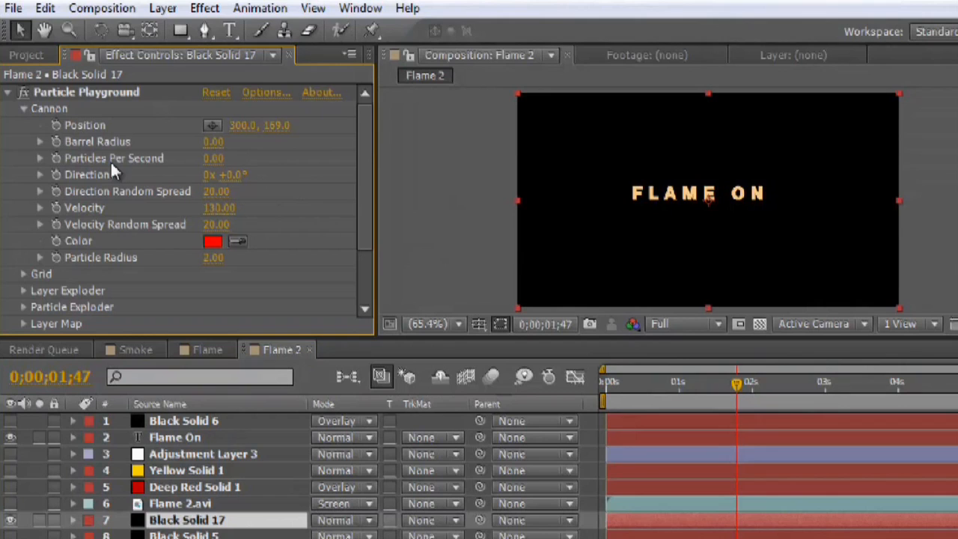
left_click(24, 108)
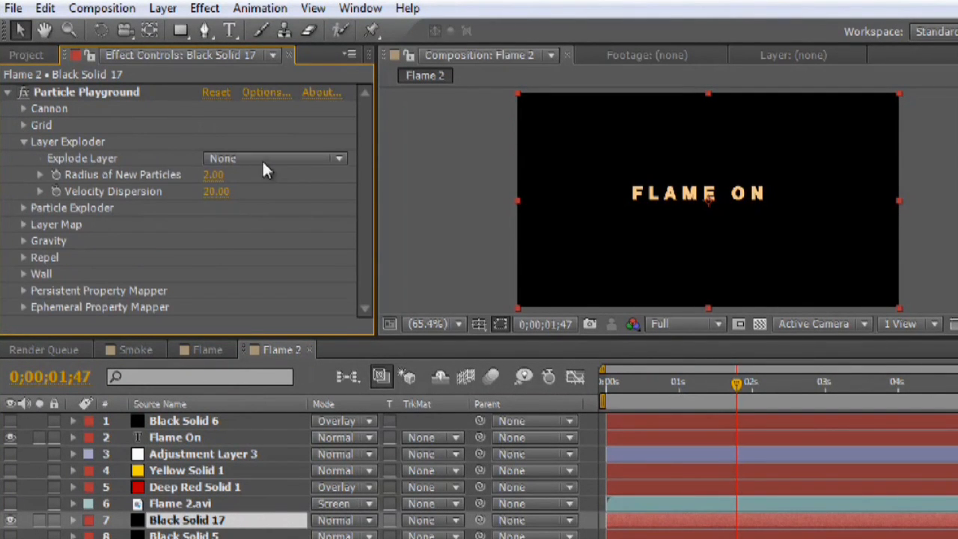
left_click(276, 159)
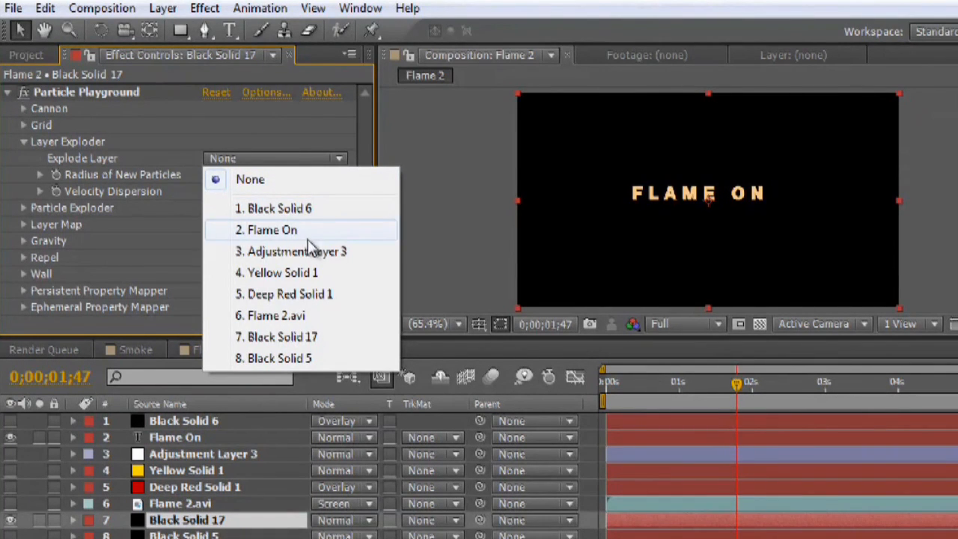
left_click(270, 231)
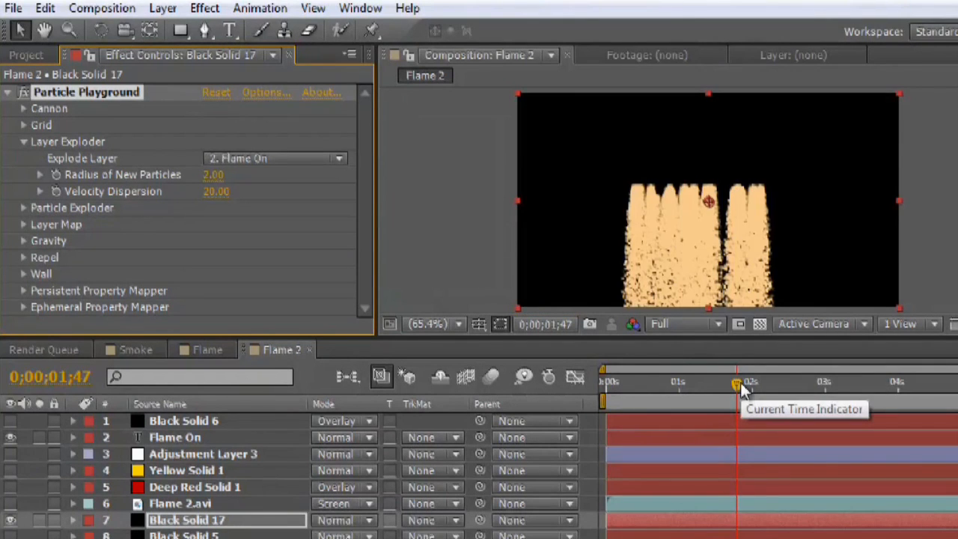
Change Gravity Direction from 180° to 0° so the exploded particles rise upward.
left_click_drag(737, 387, 632, 387)
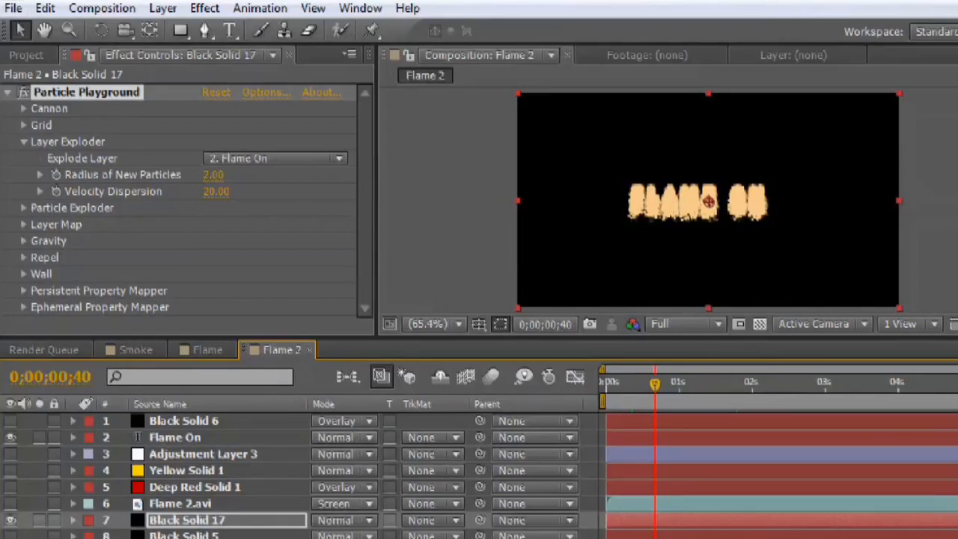
left_click(24, 240)
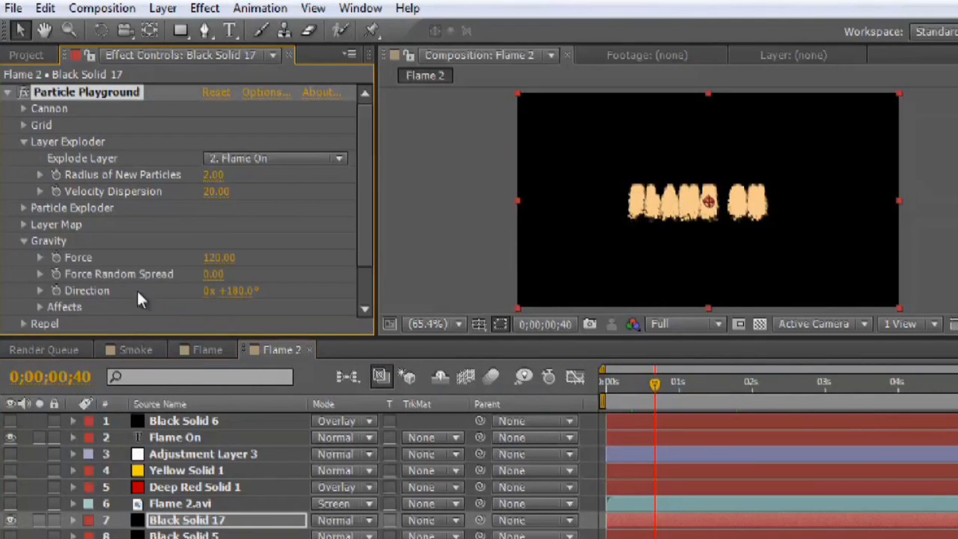
mouse_move(248, 305)
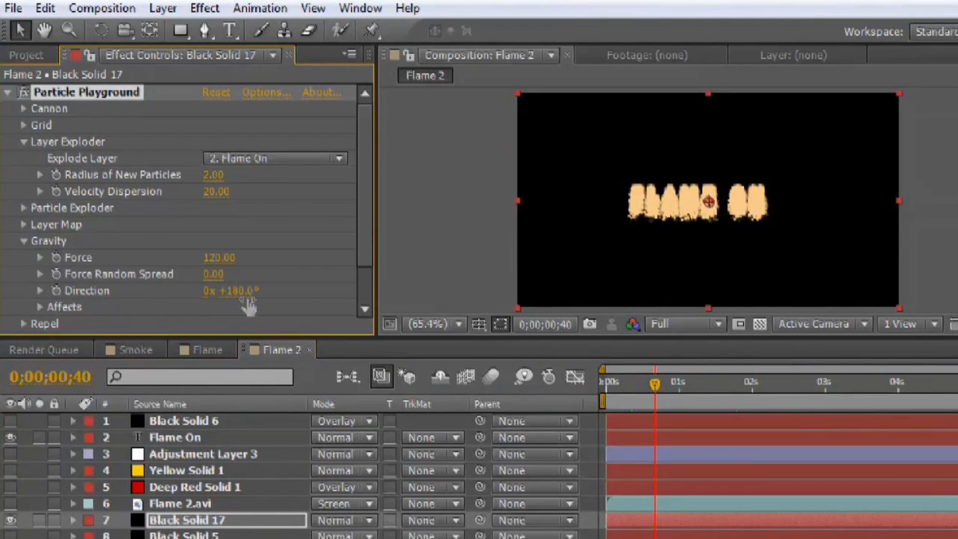
double_click(238, 291)
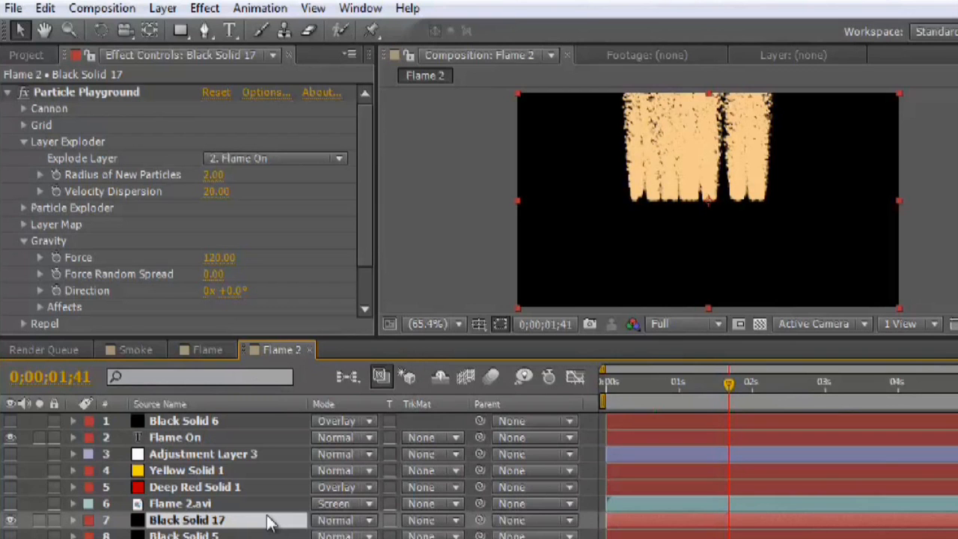
left_click(102, 9)
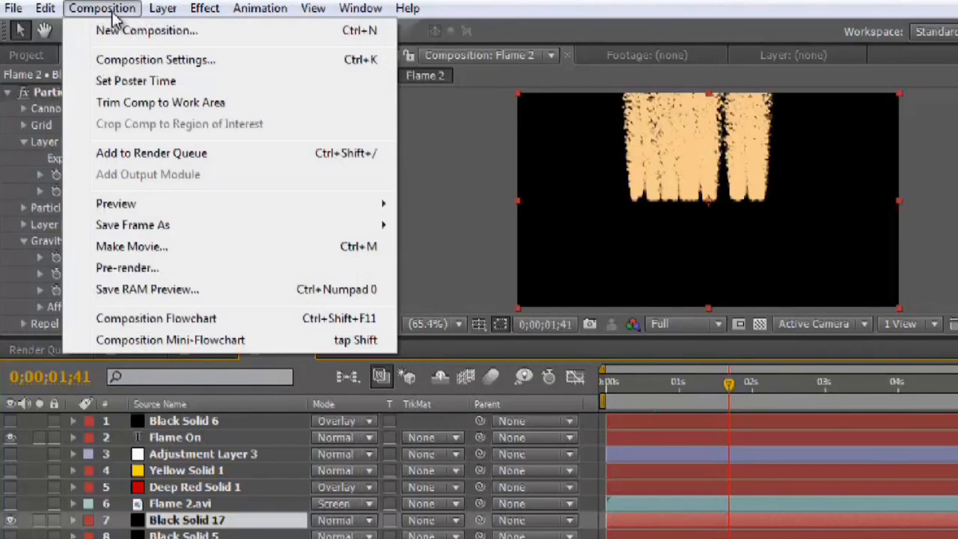
mouse_move(149, 266)
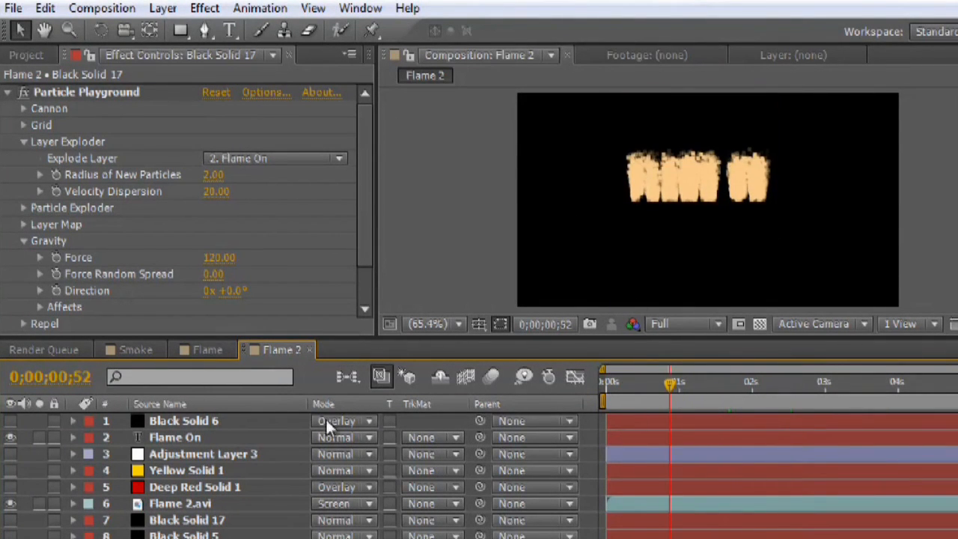
Add Adjustment Layer 4 with a Directional Blur of about 36.7 streaking the flames vertically.
left_click(204, 454)
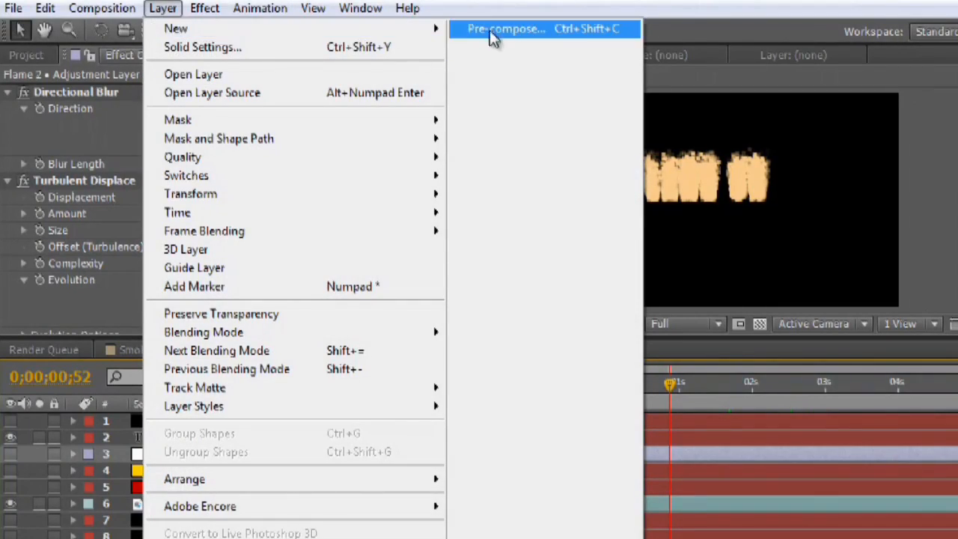
left_click(507, 29)
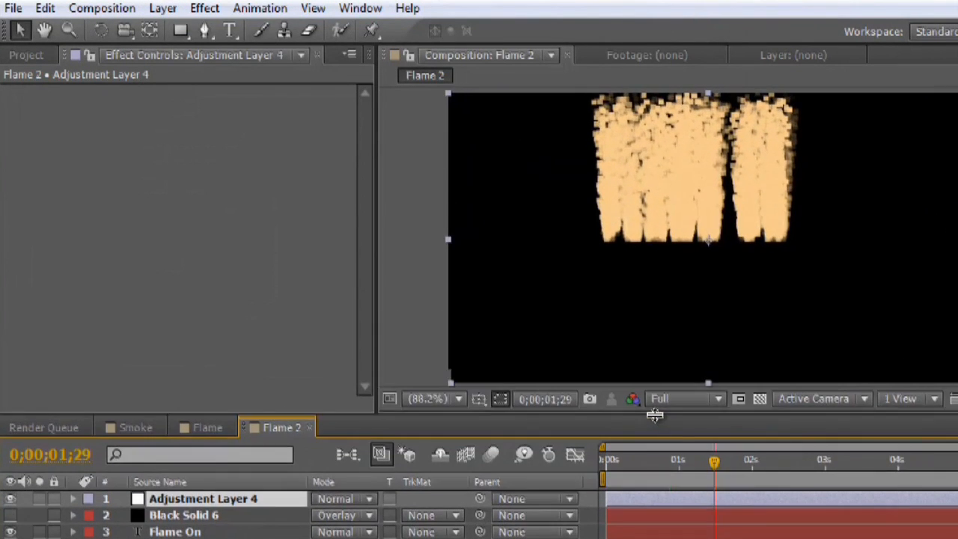
left_click(204, 9)
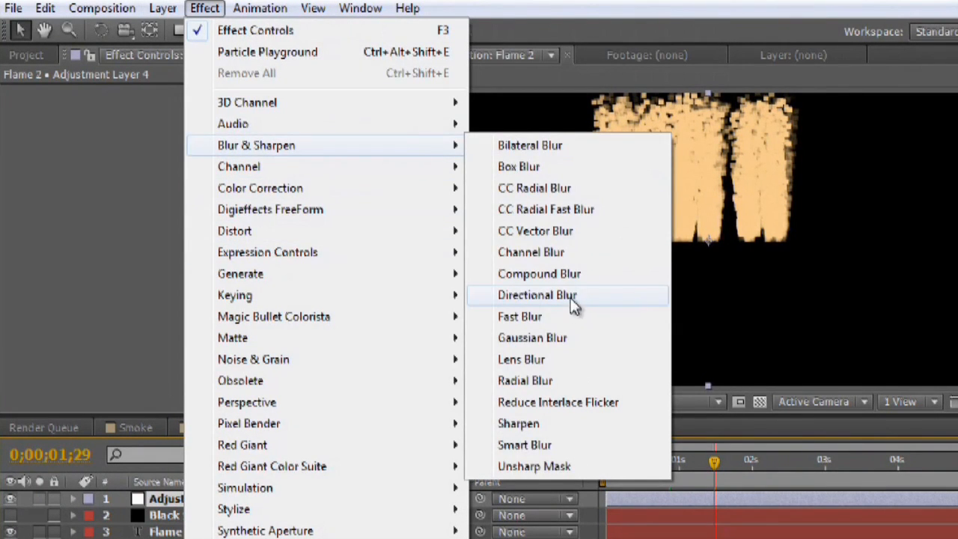
left_click(536, 294)
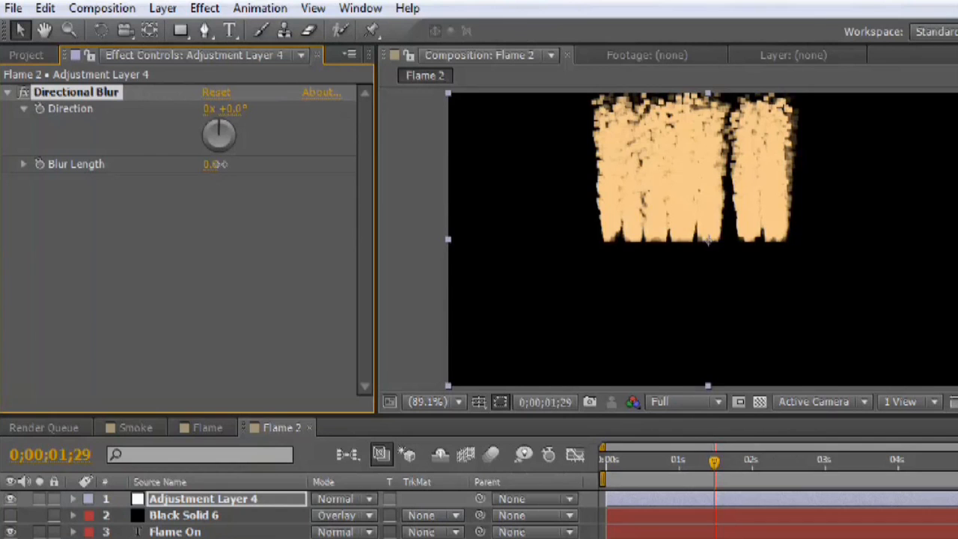
left_click_drag(216, 163, 243, 163)
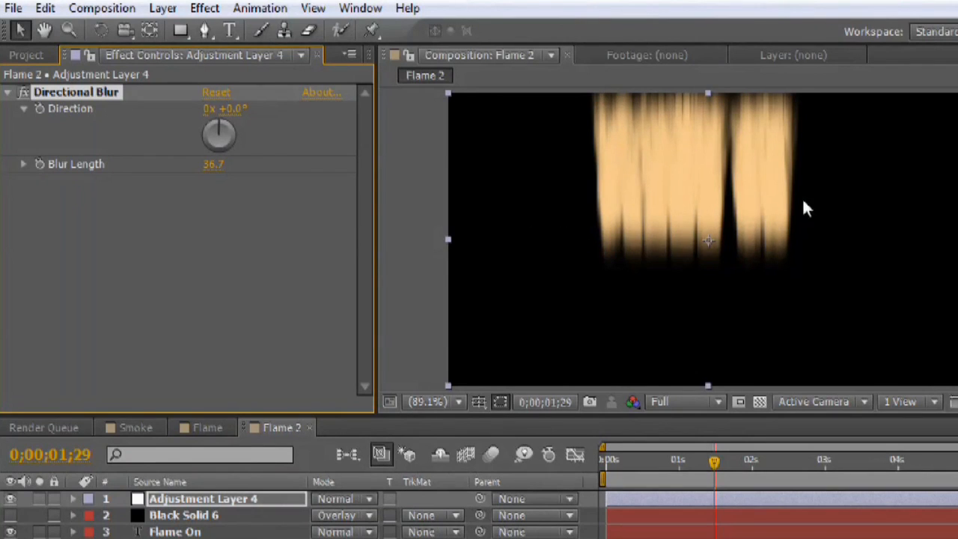
mouse_move(706, 155)
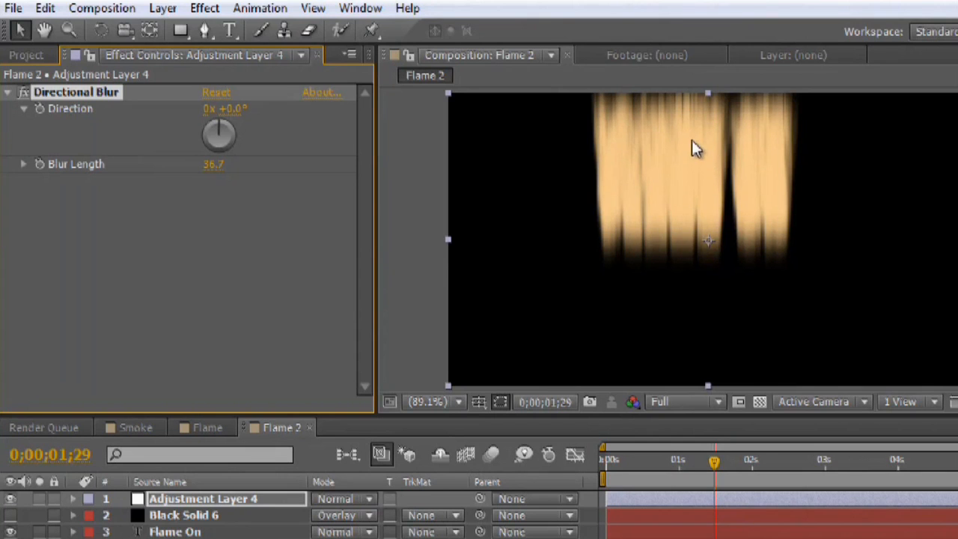
left_click(204, 9)
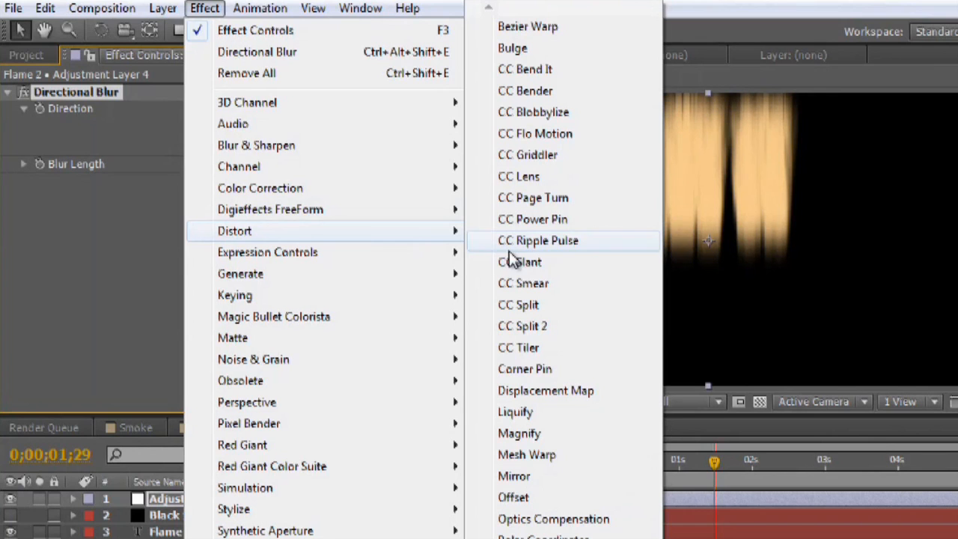
mouse_move(524, 283)
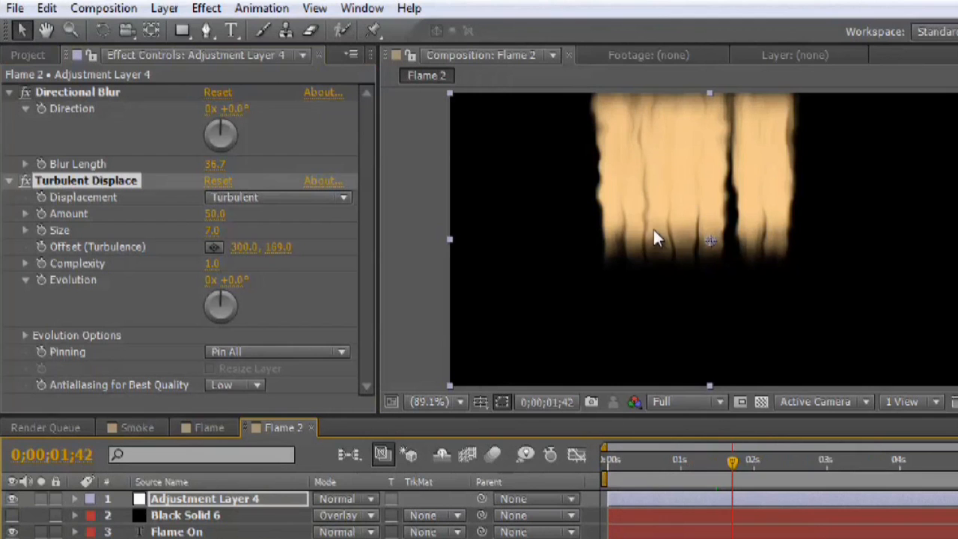
mouse_move(247, 272)
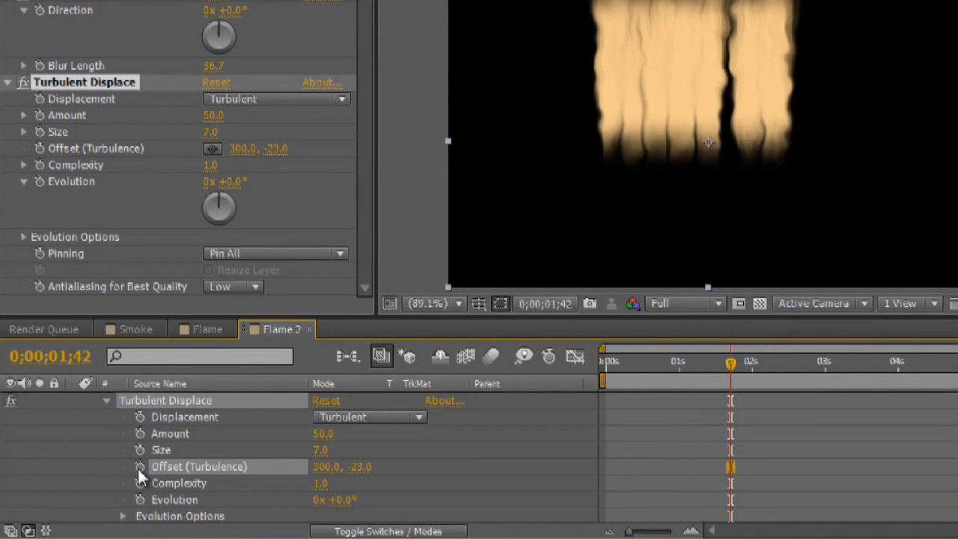
mouse_move(139, 467)
type("[0, time")
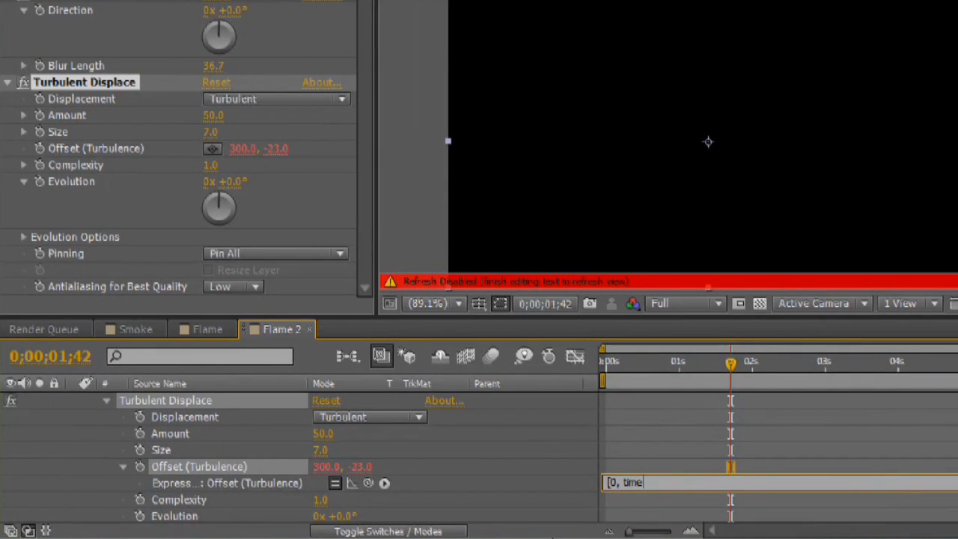
Drive the Turbulent Displace offset with [0, time*50*-1] so turbulence scrolls upward over time.
type("*")
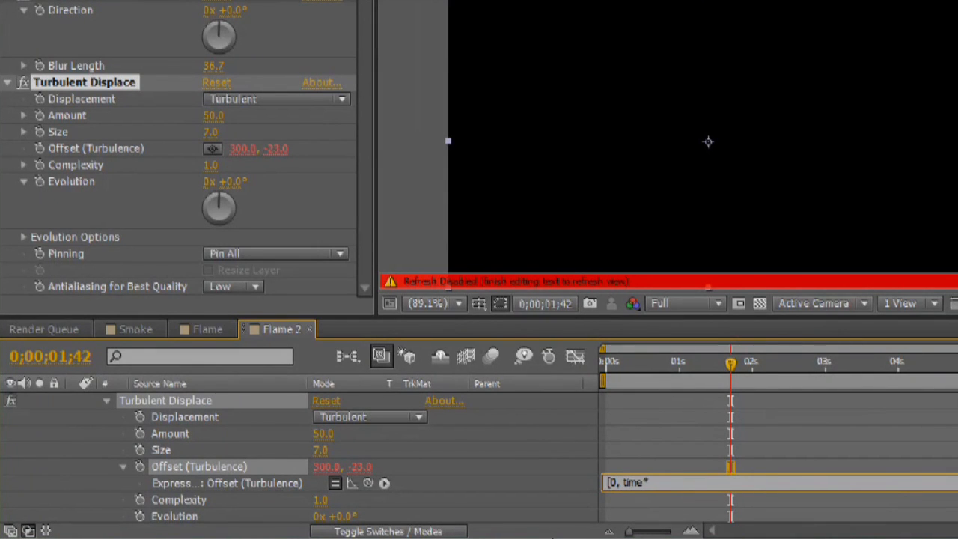
type("50")
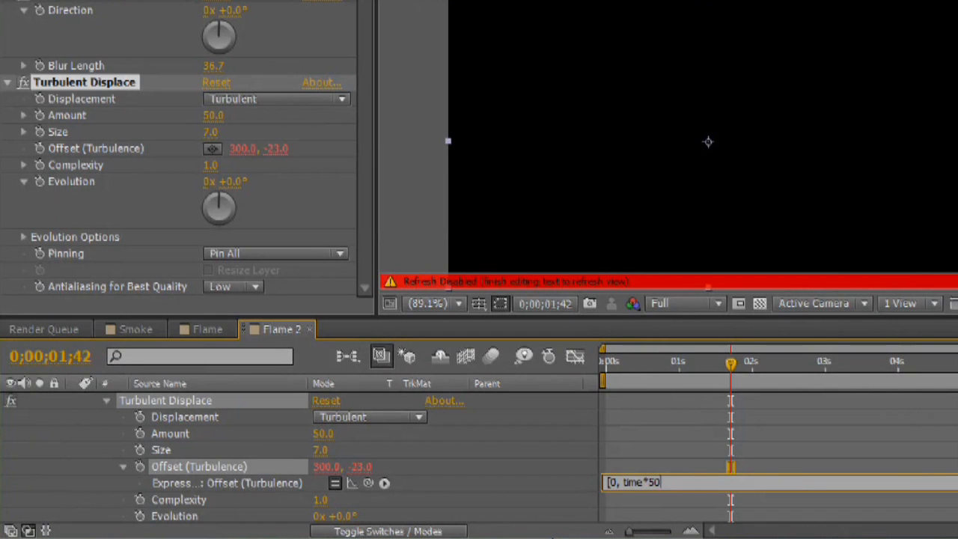
type(";")
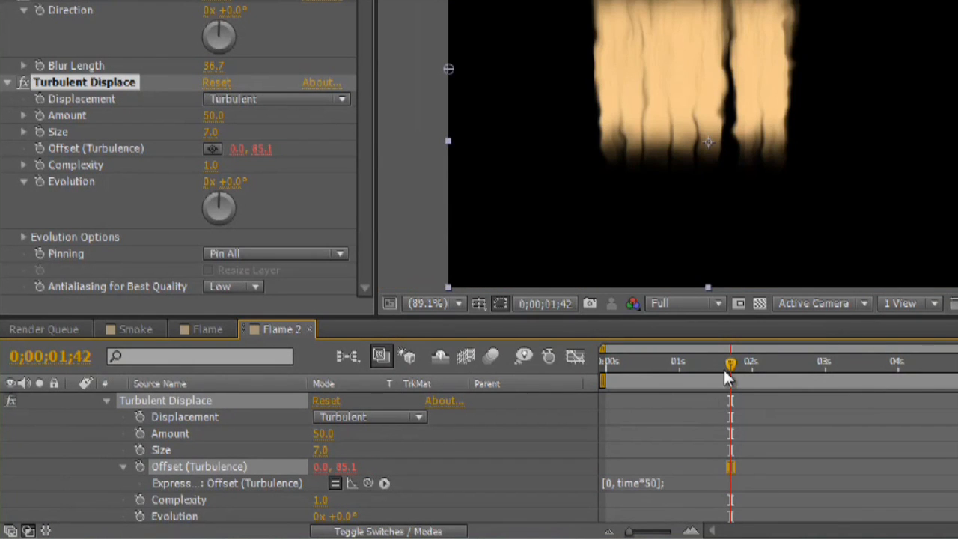
left_click_drag(730, 363, 711, 364)
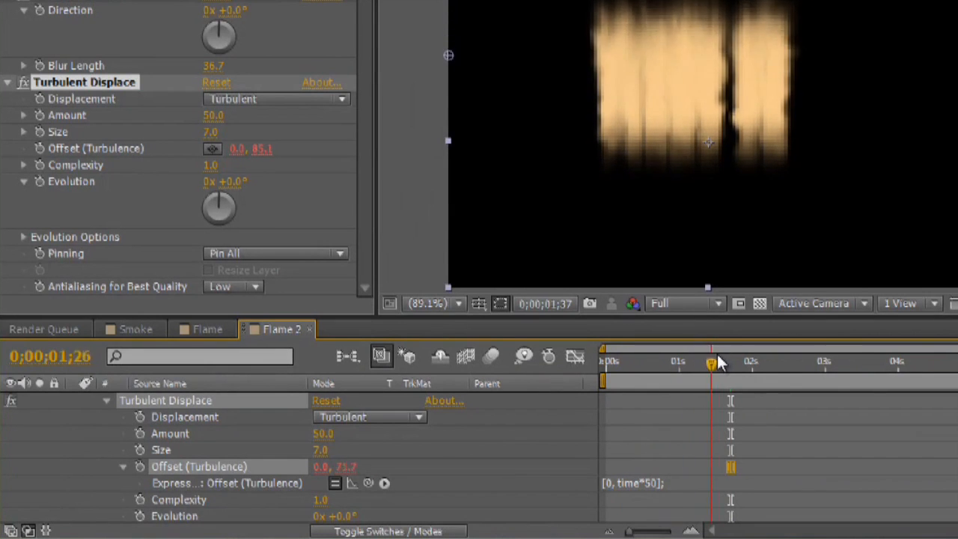
left_click_drag(711, 364, 758, 364)
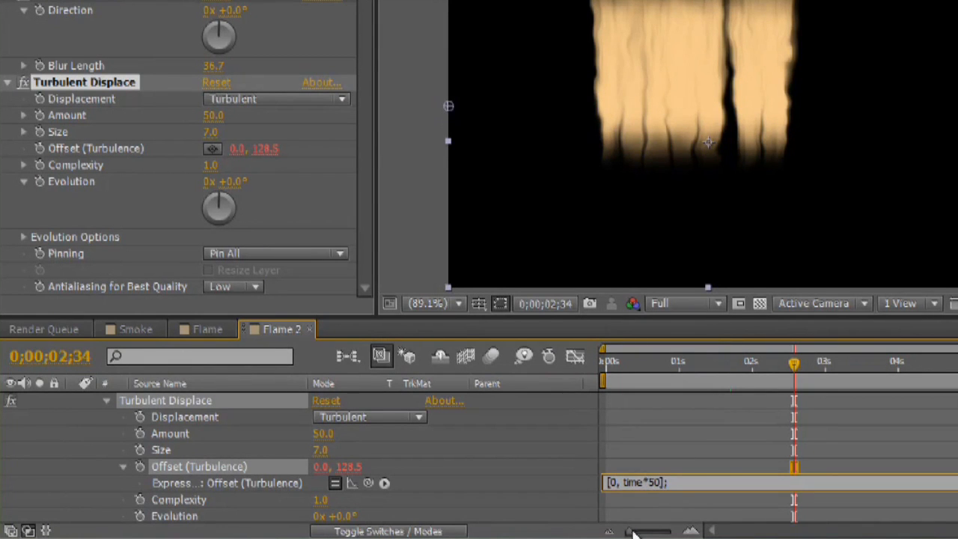
type("*-1")
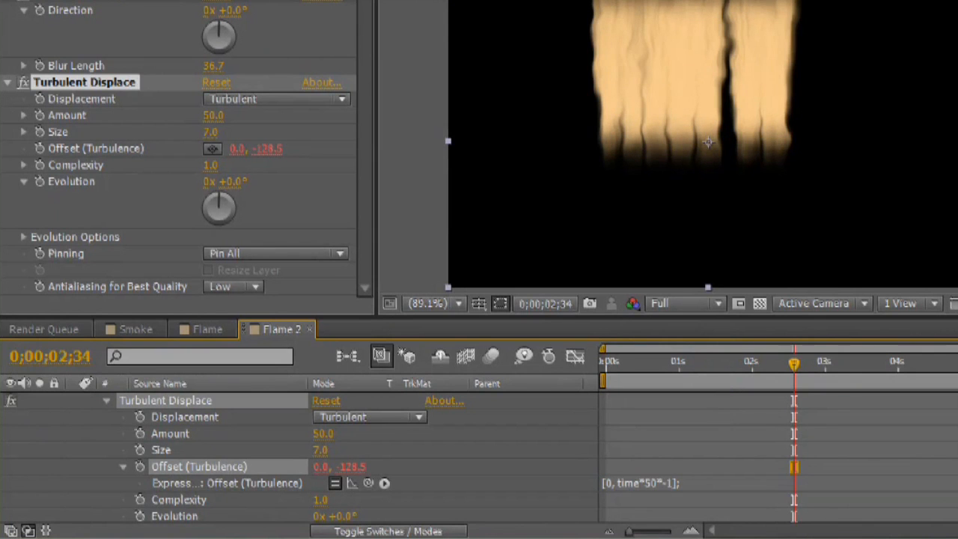
left_click_drag(794, 401, 665, 402)
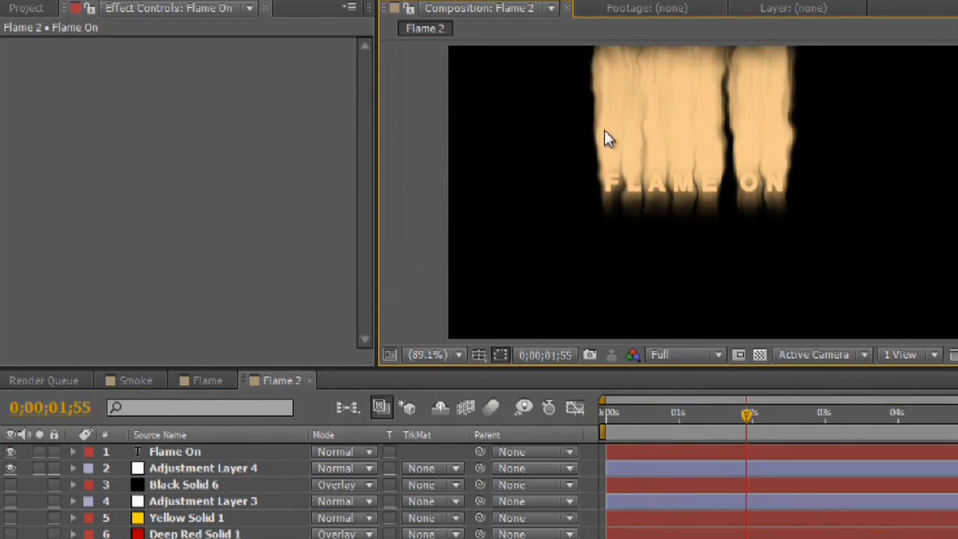
mouse_move(752, 195)
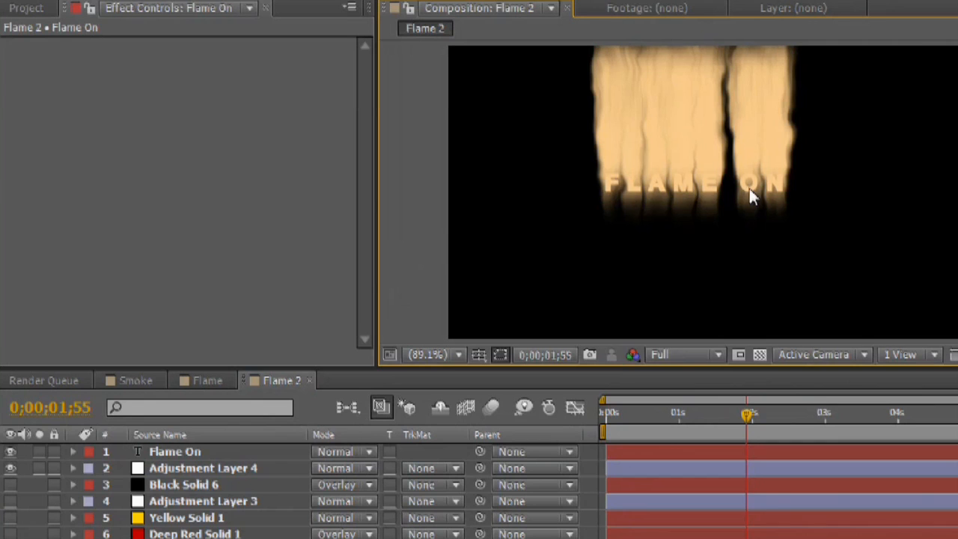
mouse_move(842, 129)
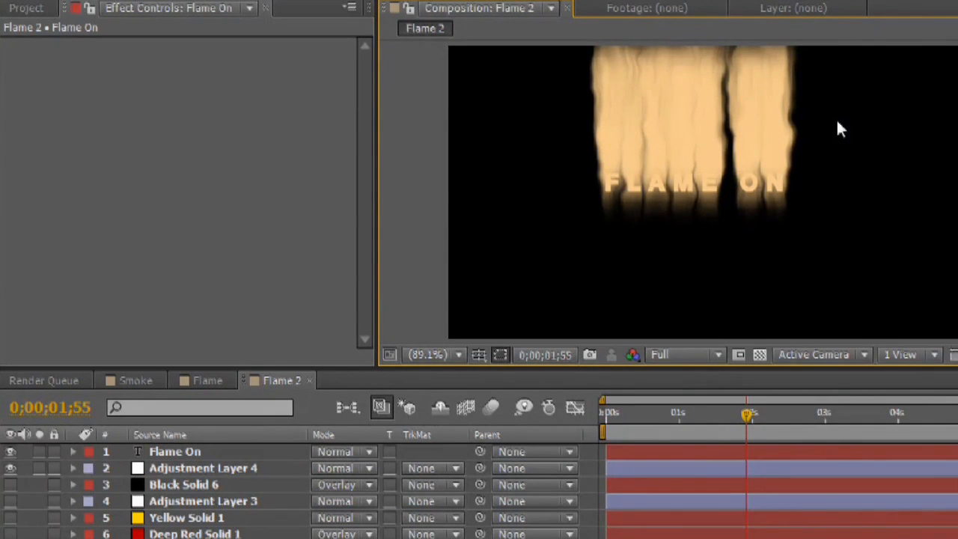
mouse_move(756, 87)
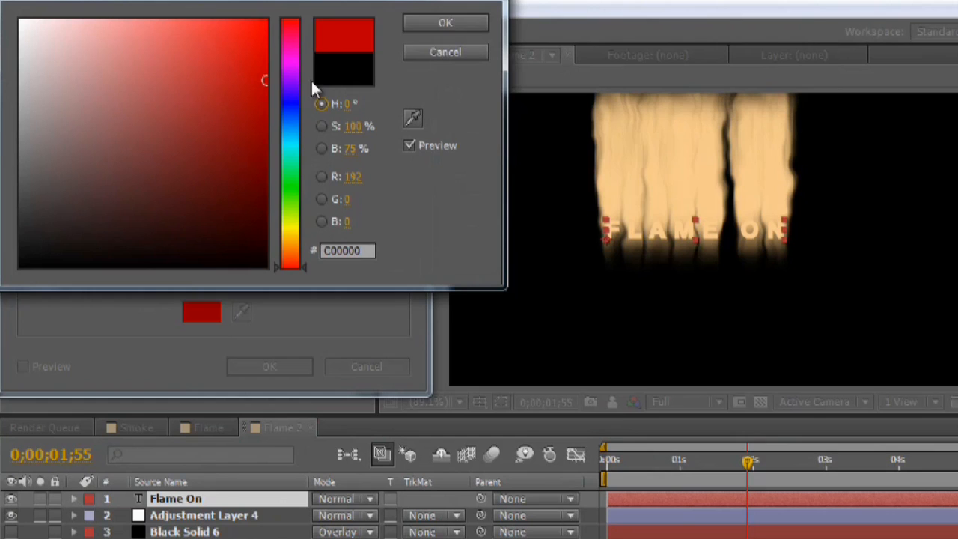
Create a red solid layer and blend it over the flames in Overlay mode.
left_click(447, 22)
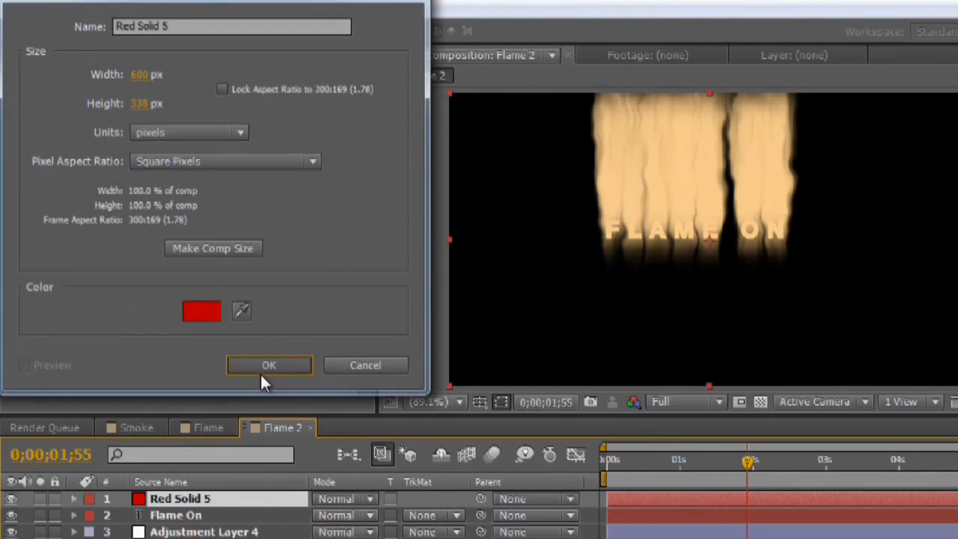
left_click(269, 365)
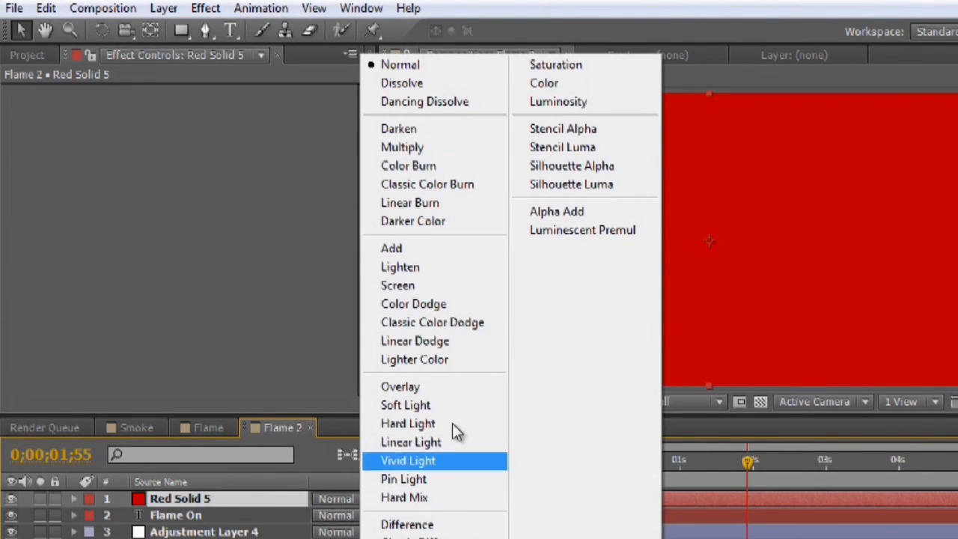
mouse_move(404, 404)
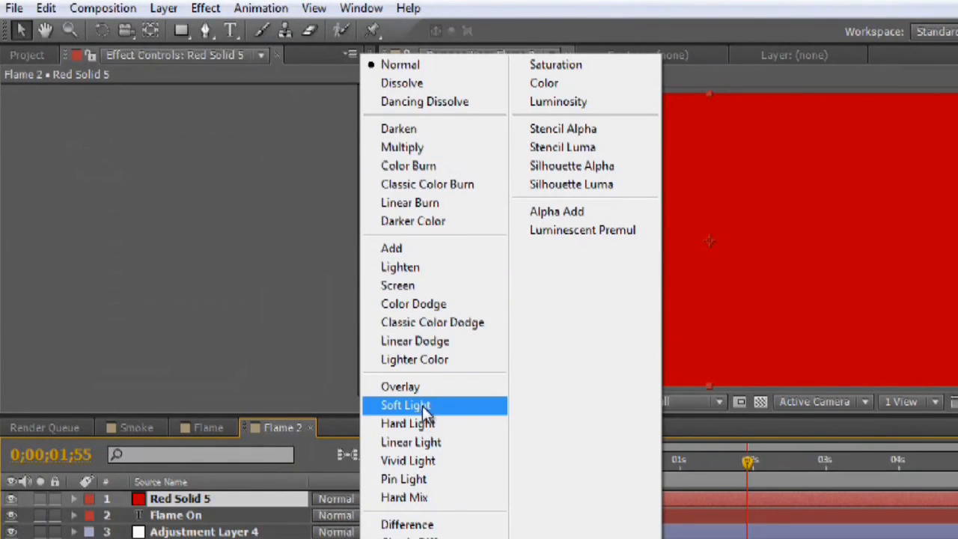
left_click(400, 386)
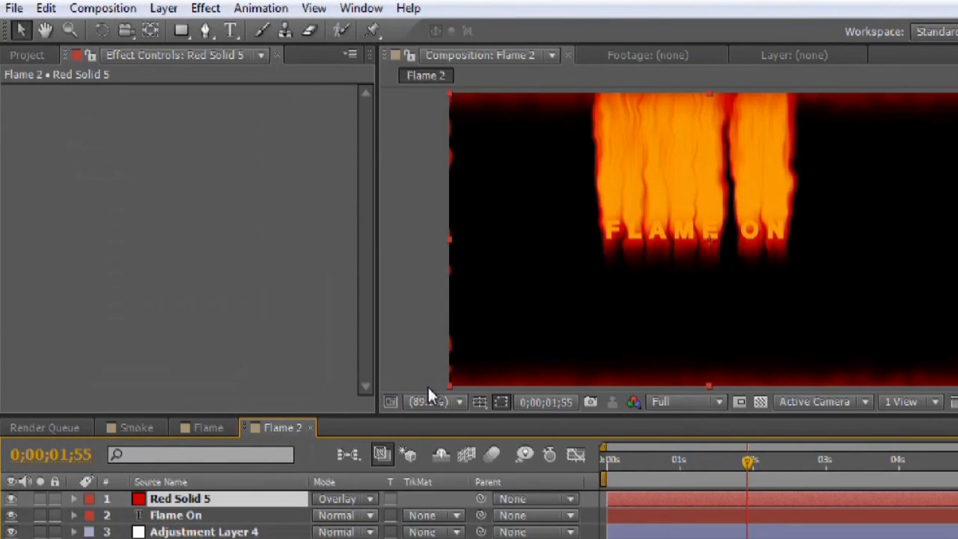
mouse_move(671, 186)
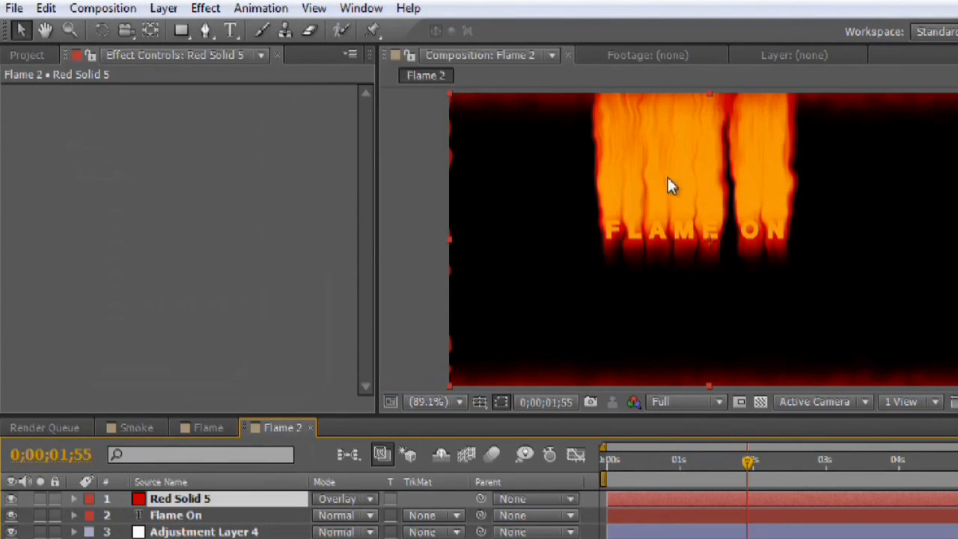
mouse_move(621, 277)
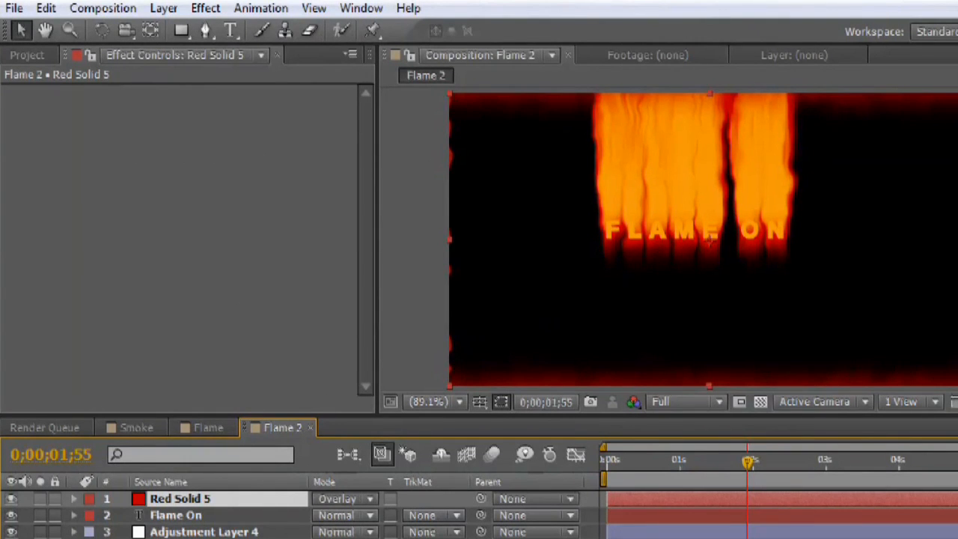
left_click(175, 499)
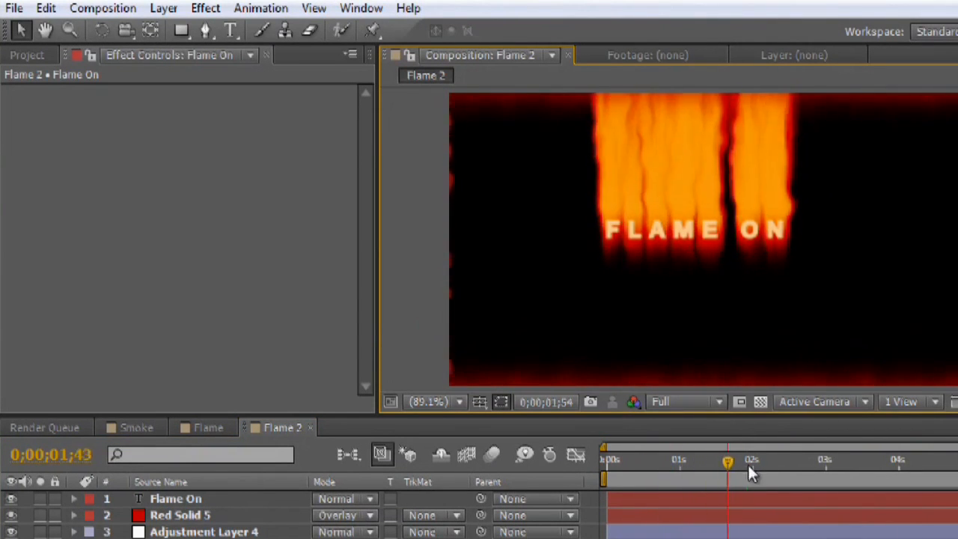
Mask Red Solid 5 to a rectangle over the upper flames beneath the FLAME ON text.
left_click(180, 515)
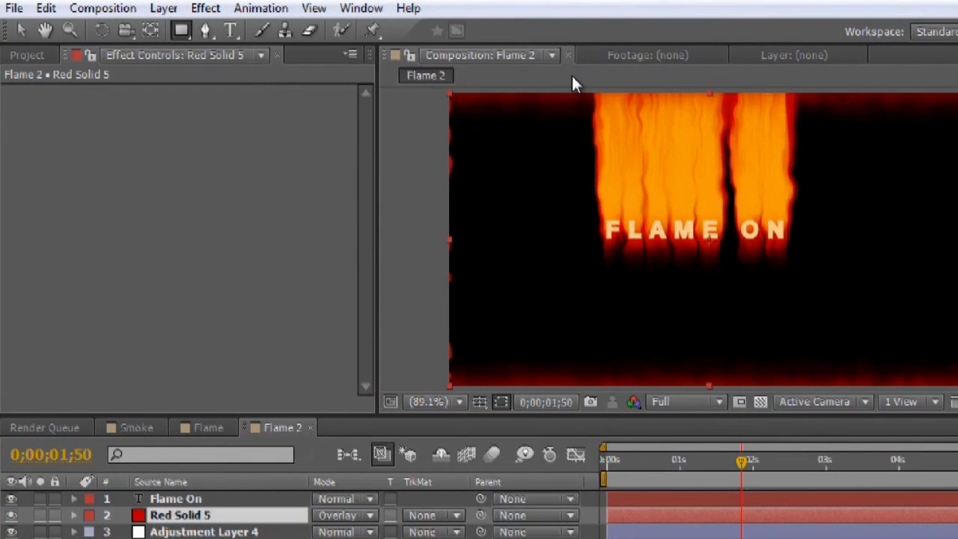
left_click(422, 402)
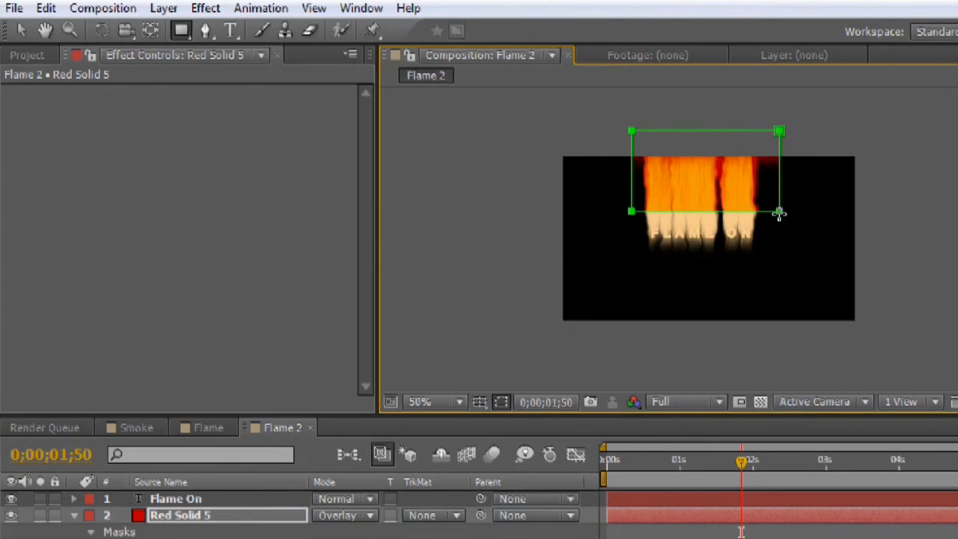
left_click_drag(781, 216, 771, 212)
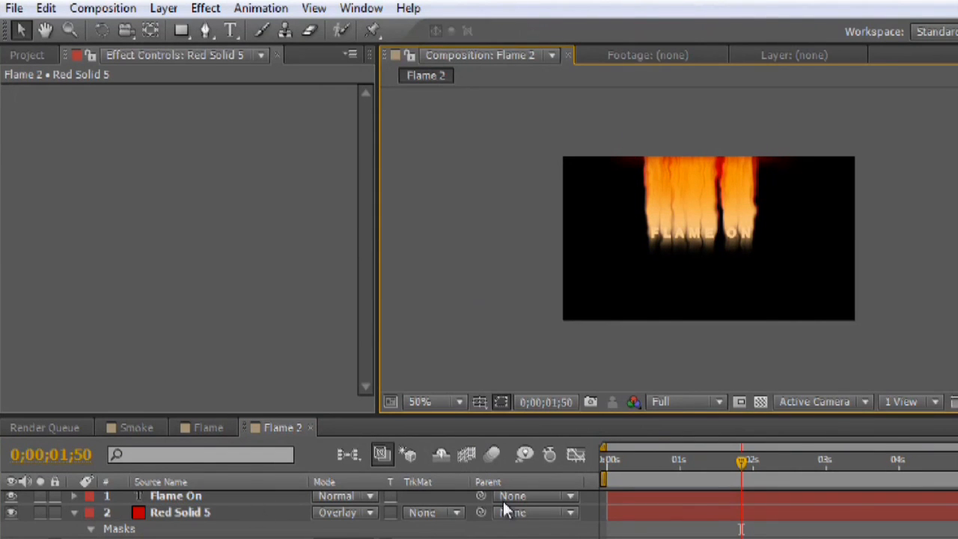
left_click_drag(742, 461, 773, 462)
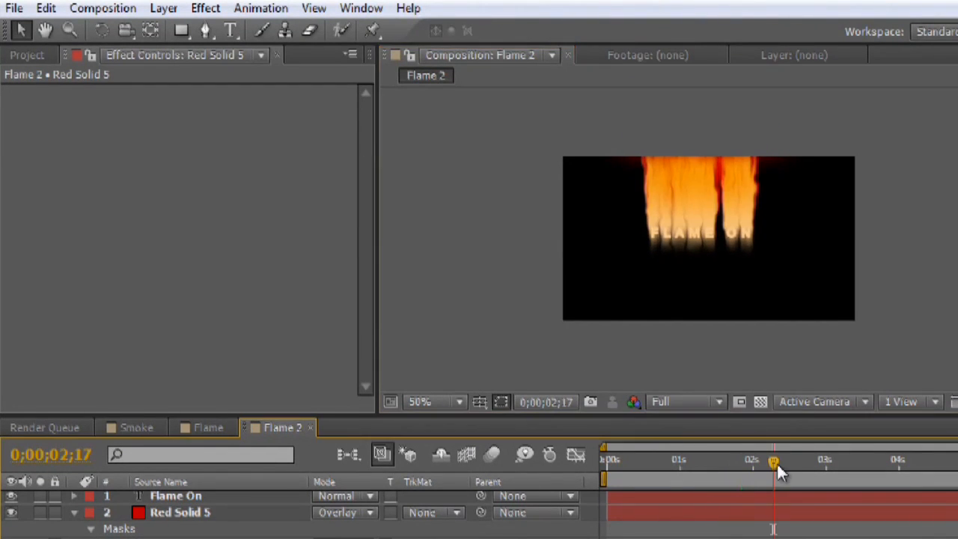